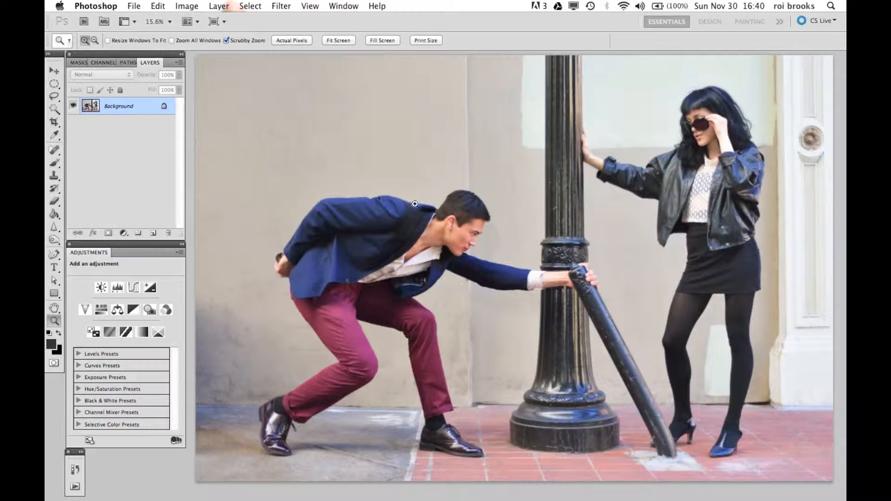
pyautogui.moveTo(513, 377)
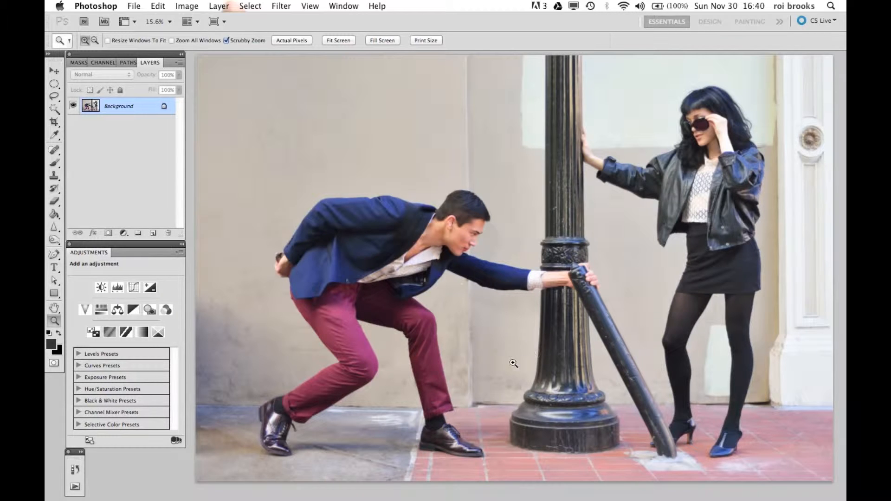
pyautogui.moveTo(445, 261)
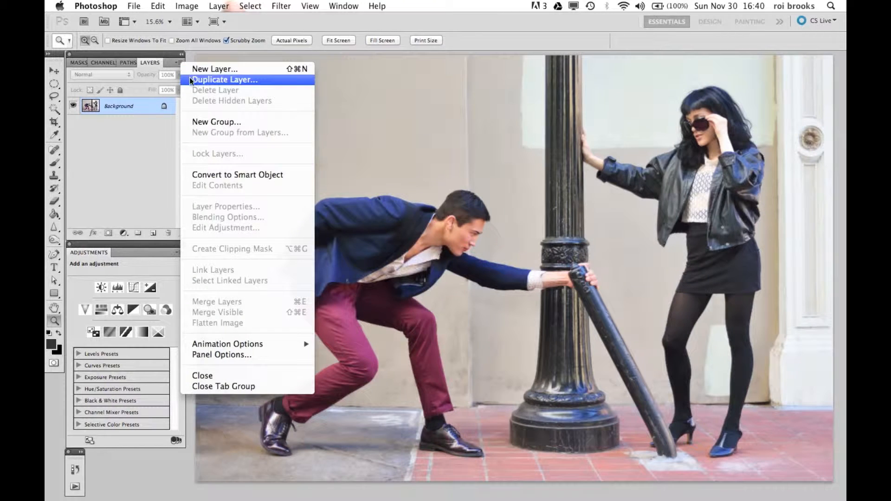
# - Create a Background copy layer and add a Black & White adjustment layer above it
pyautogui.click(225, 80)
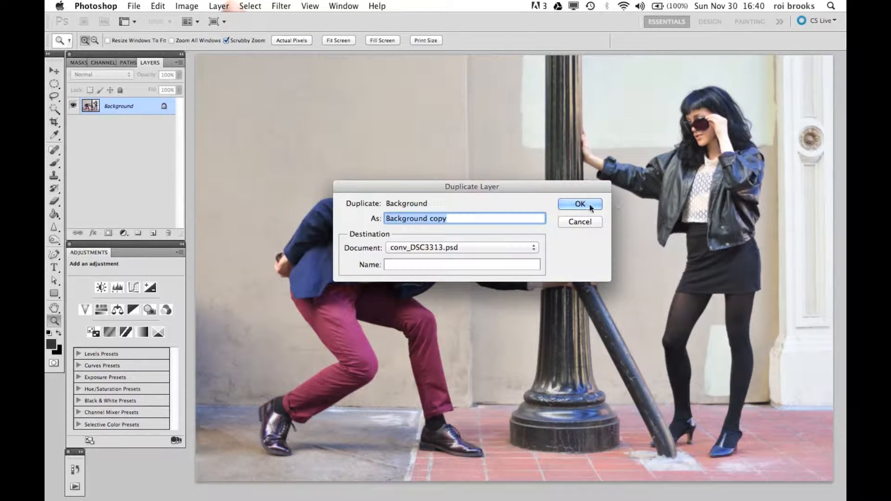
pyautogui.click(580, 204)
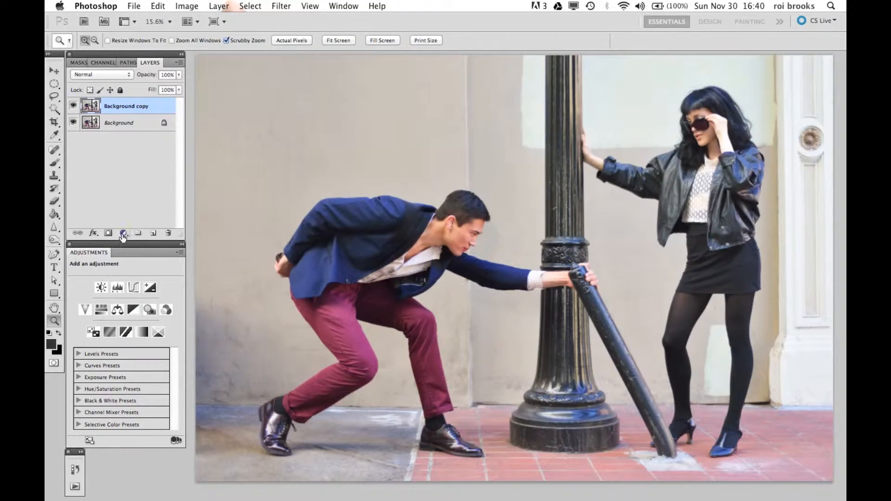
pyautogui.click(123, 233)
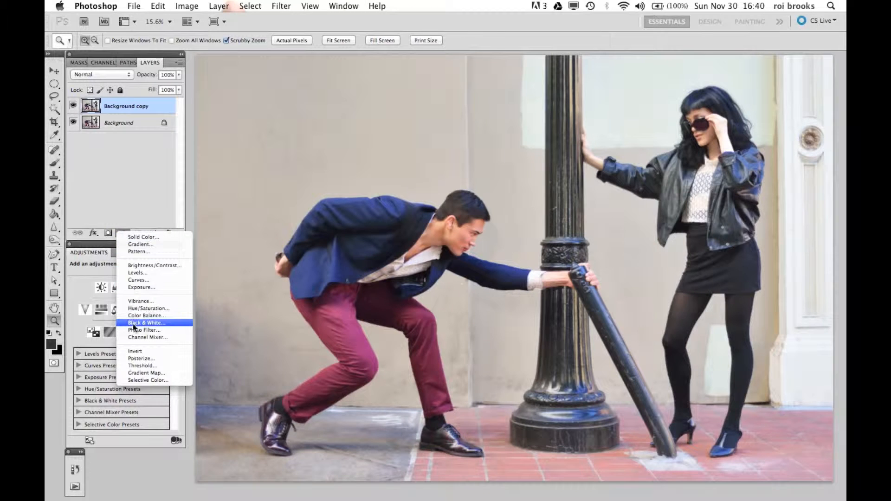
pyautogui.click(146, 322)
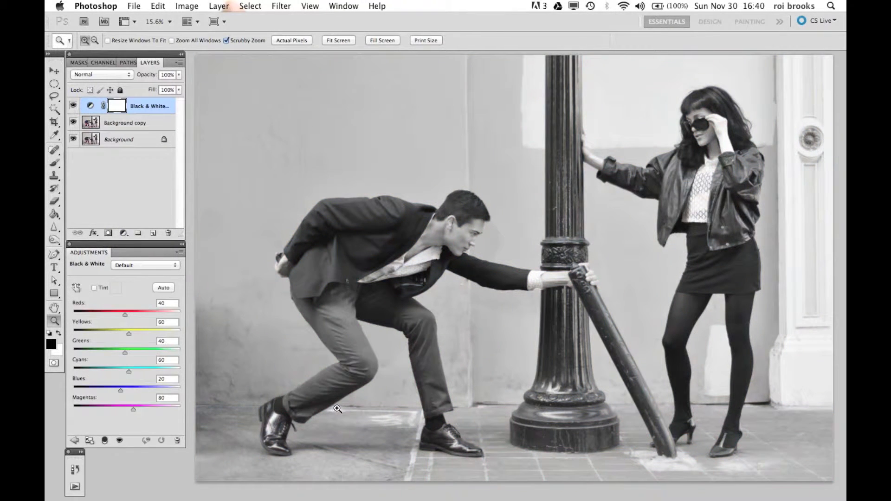
pyautogui.moveTo(457, 302)
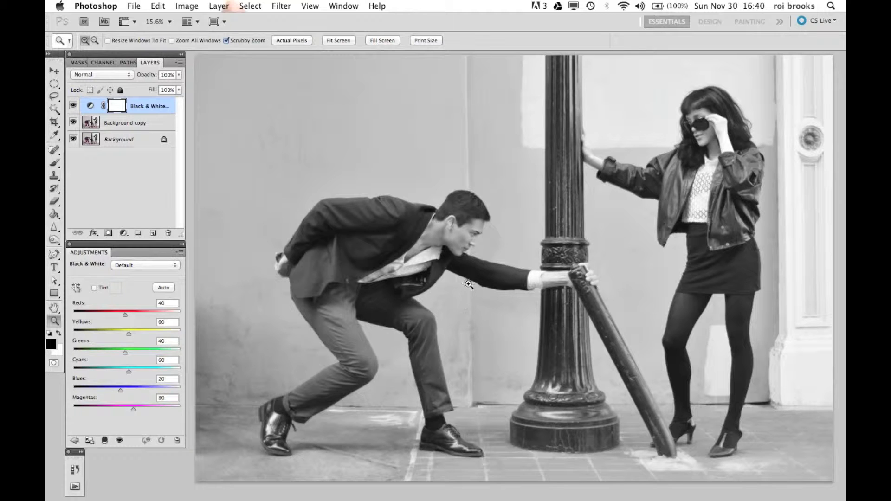
pyautogui.moveTo(520, 283)
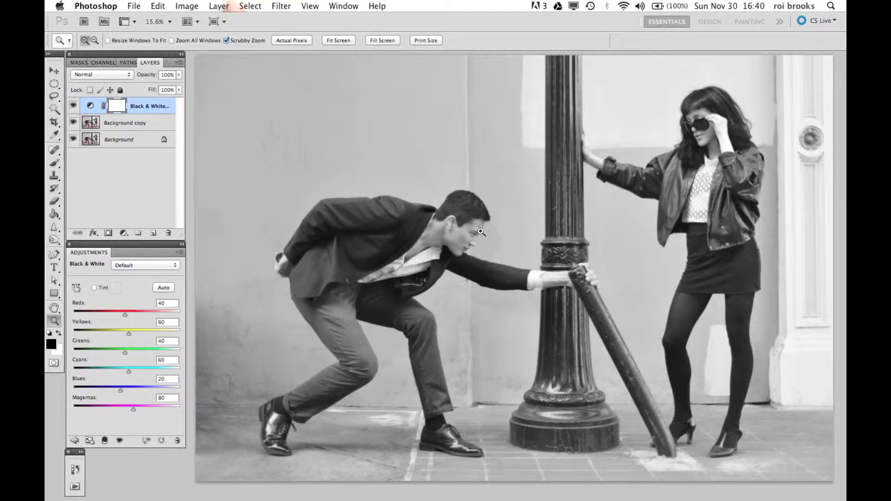
pyautogui.moveTo(621, 324)
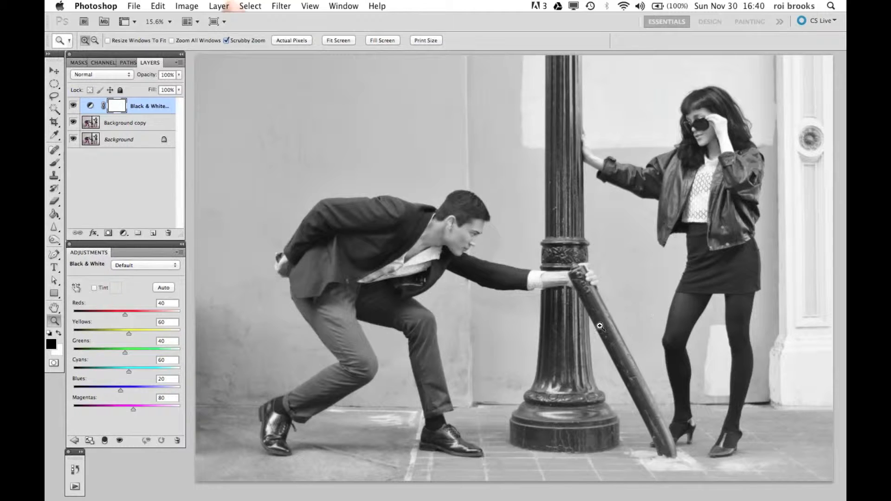
pyautogui.moveTo(132, 228)
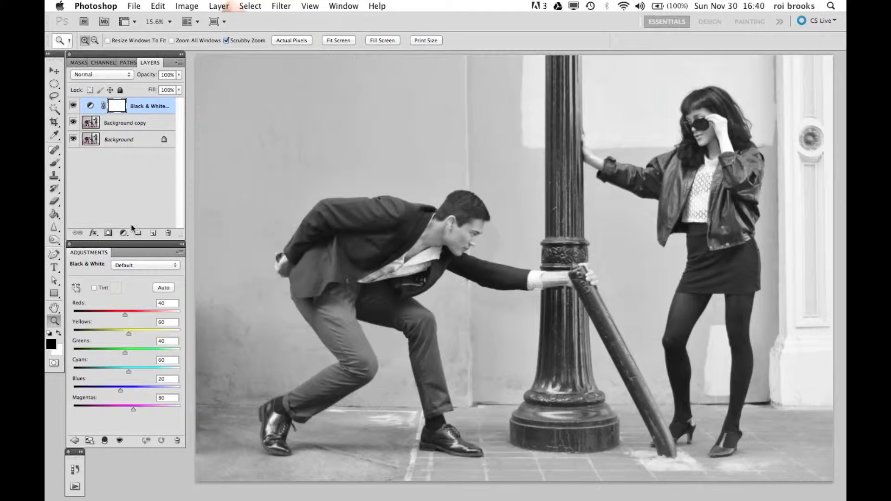
pyautogui.click(108, 233)
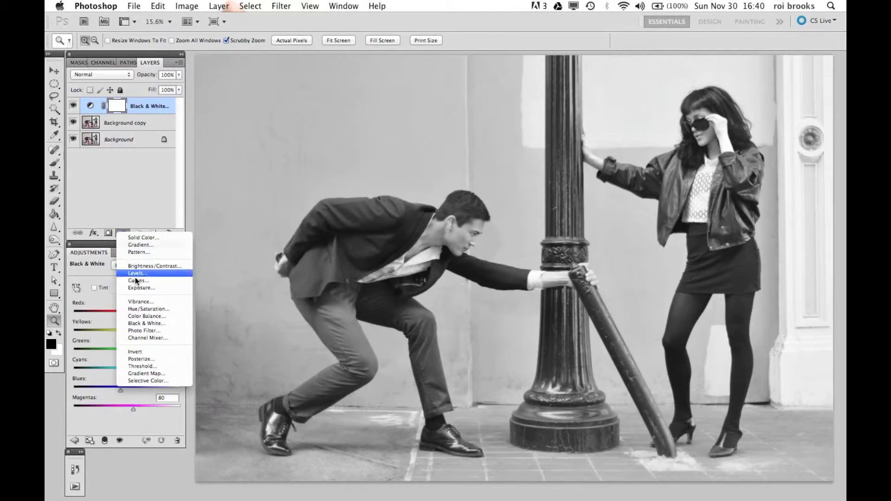
pyautogui.click(137, 274)
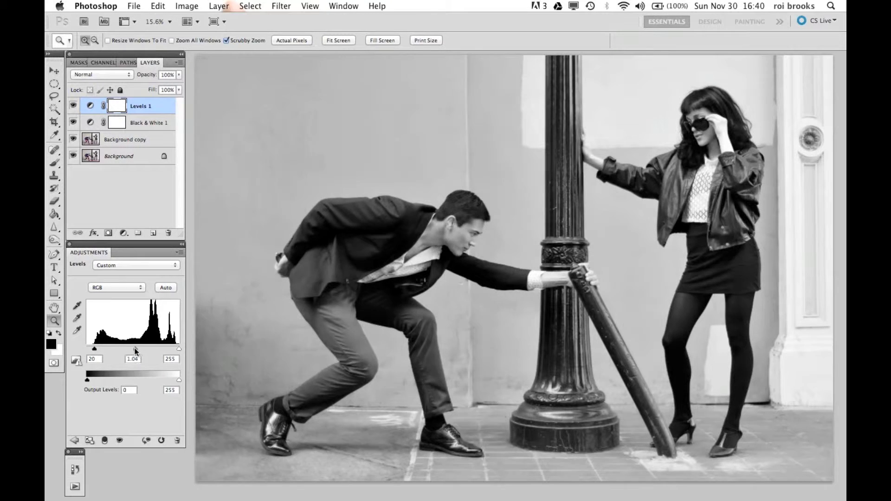
pyautogui.moveTo(179, 349); pyautogui.dragTo(173, 349)
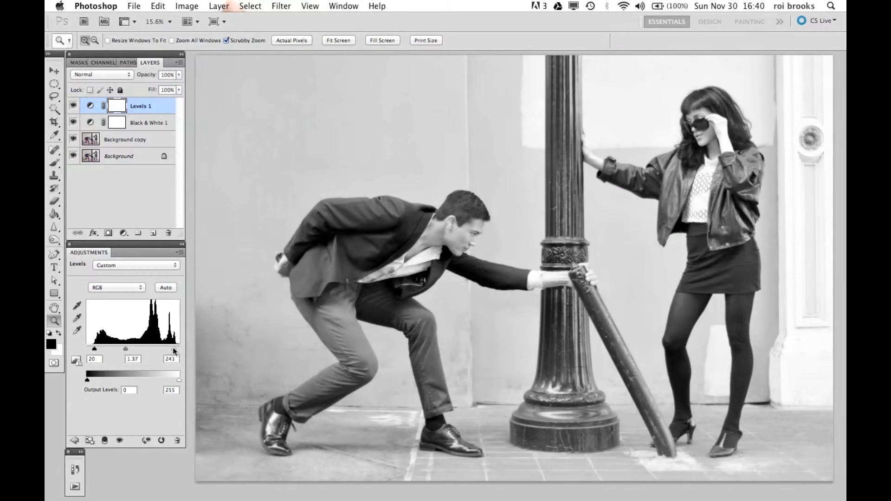
pyautogui.moveTo(175, 351); pyautogui.dragTo(168, 350)
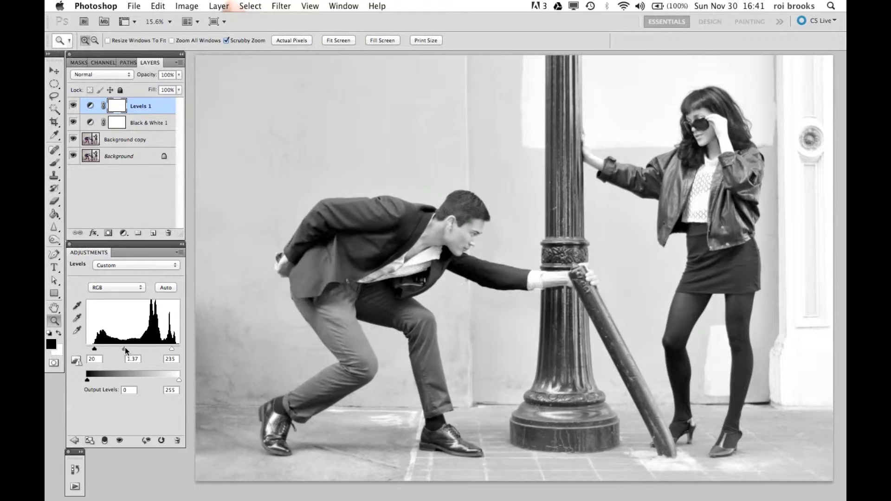
pyautogui.moveTo(125, 348); pyautogui.dragTo(127, 348)
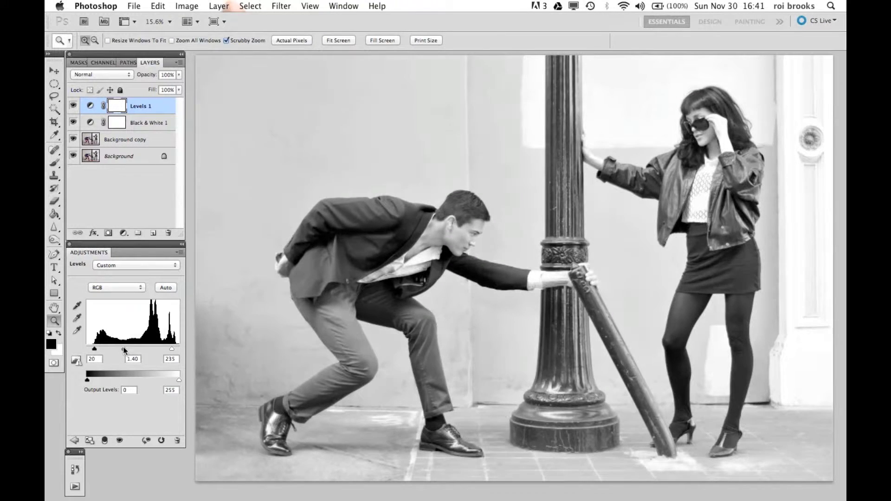
pyautogui.moveTo(94, 349); pyautogui.dragTo(96, 349)
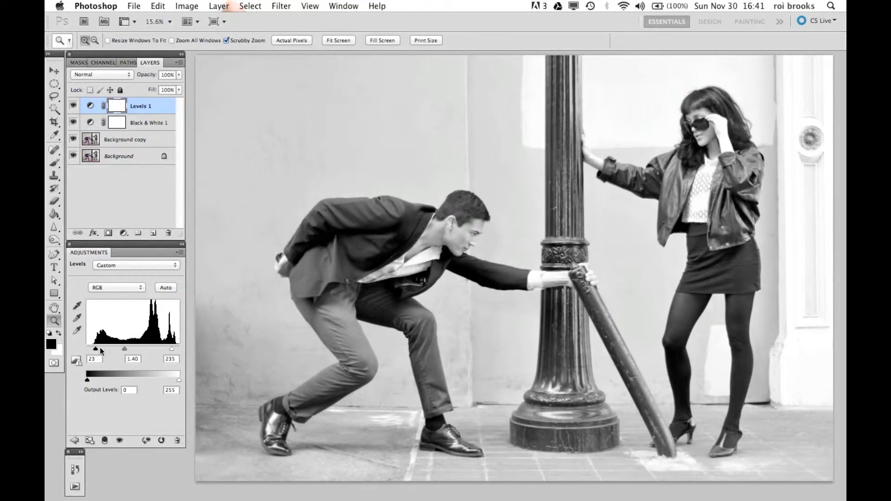
pyautogui.moveTo(187, 349); pyautogui.dragTo(165, 349)
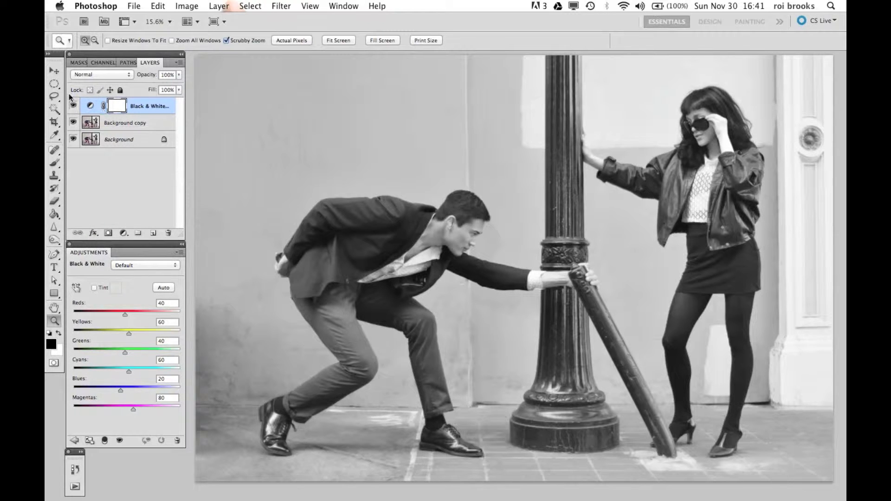
# - Toggle the Black & White layer to compare, then lighten the red tones
pyautogui.click(73, 106)
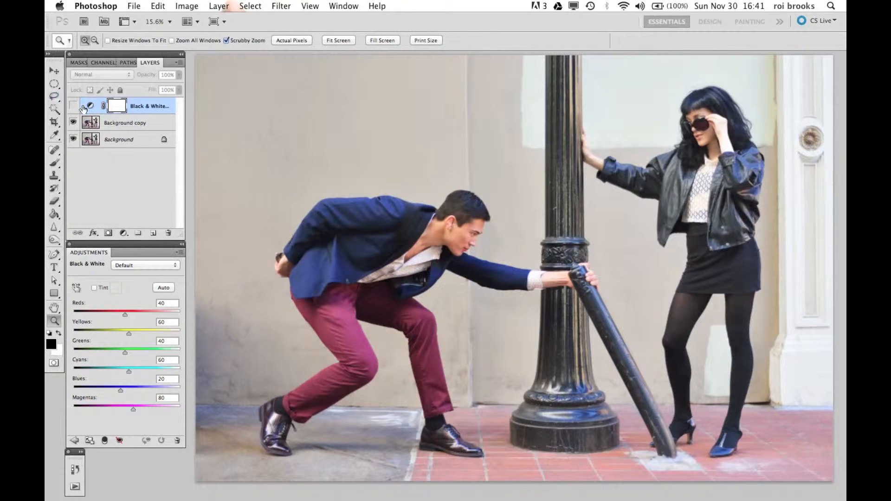
pyautogui.click(73, 106)
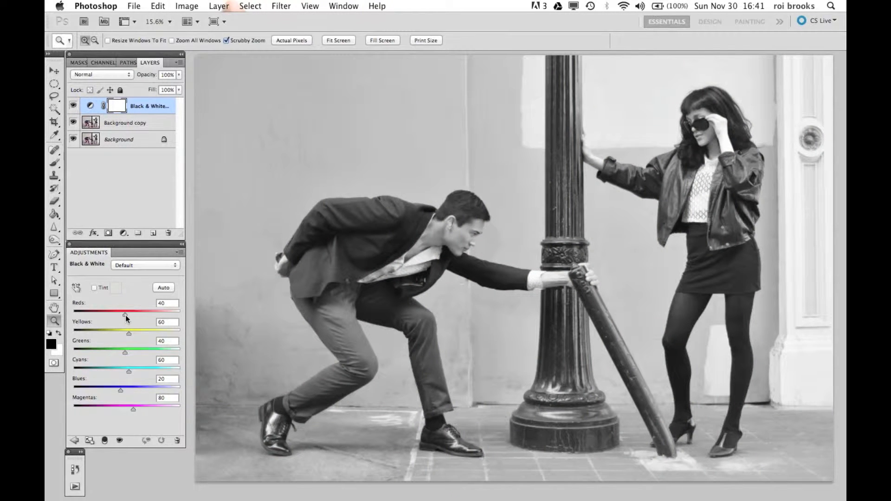
pyautogui.moveTo(126, 315); pyautogui.dragTo(130, 315)
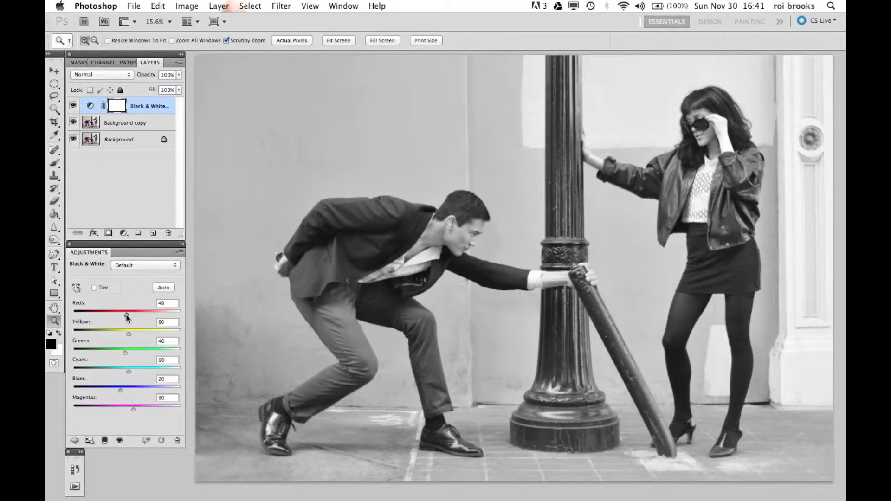
pyautogui.moveTo(127, 316); pyautogui.dragTo(137, 317)
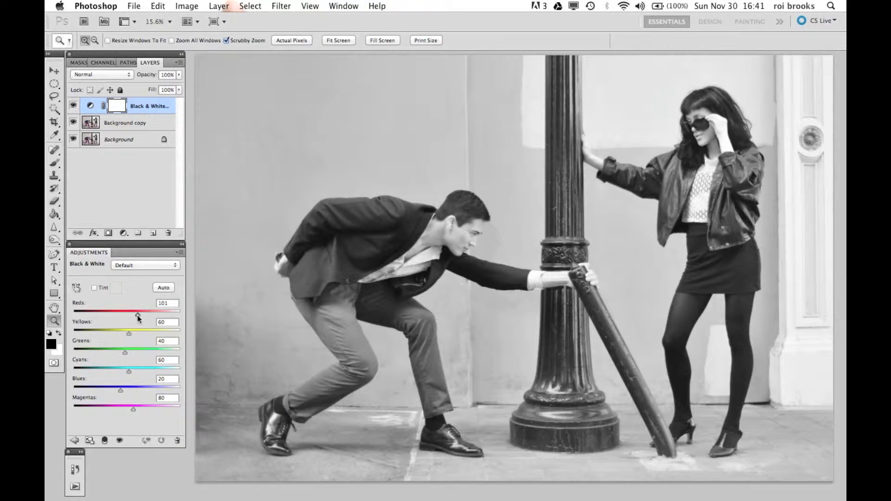
pyautogui.moveTo(137, 314); pyautogui.dragTo(145, 314)
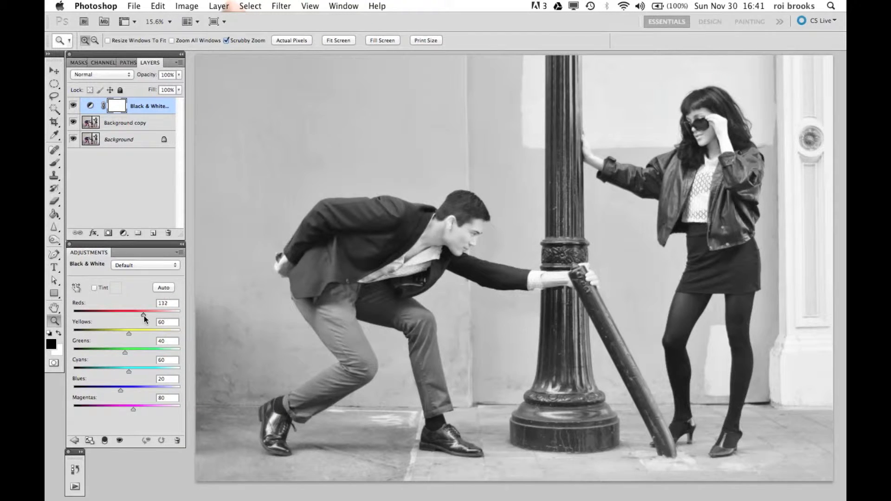
pyautogui.moveTo(144, 314); pyautogui.dragTo(142, 315)
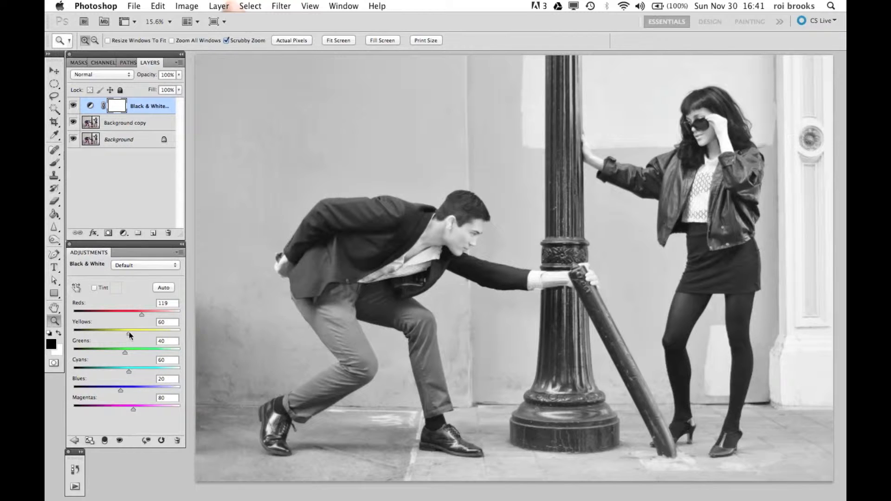
# - Lighten Yellows to 101 and fine-tune Reds to 122
pyautogui.moveTo(140, 329); pyautogui.dragTo(162, 329)
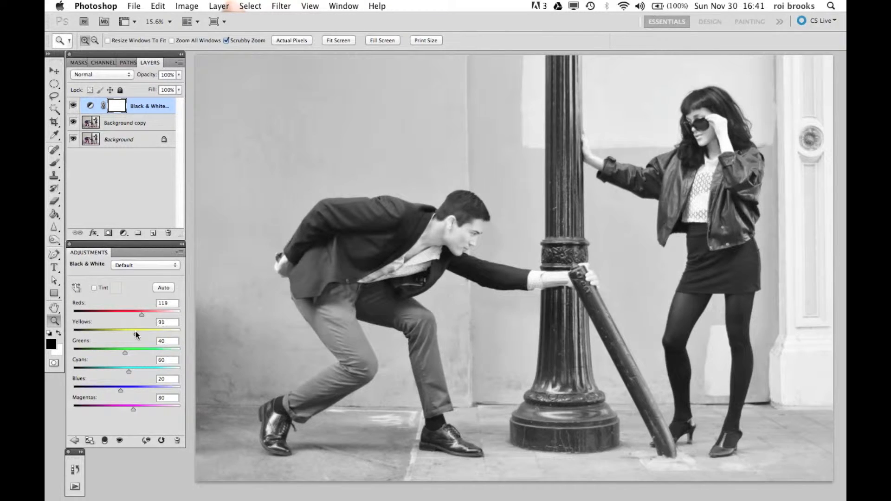
pyautogui.moveTo(141, 328); pyautogui.dragTo(144, 329)
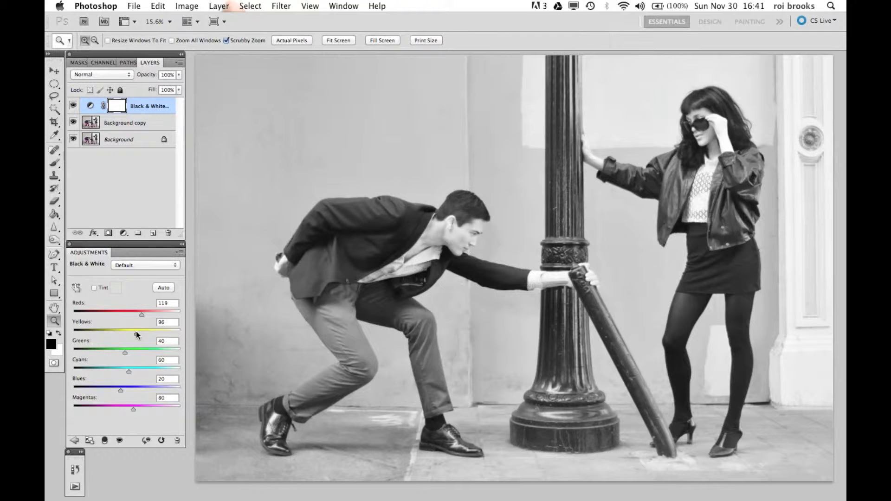
pyautogui.moveTo(142, 315); pyautogui.dragTo(144, 319)
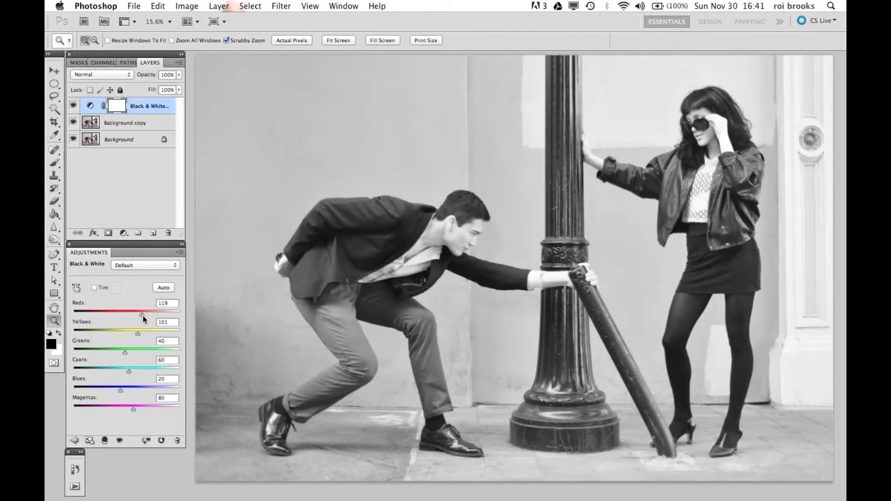
pyautogui.moveTo(141, 315); pyautogui.dragTo(140, 315)
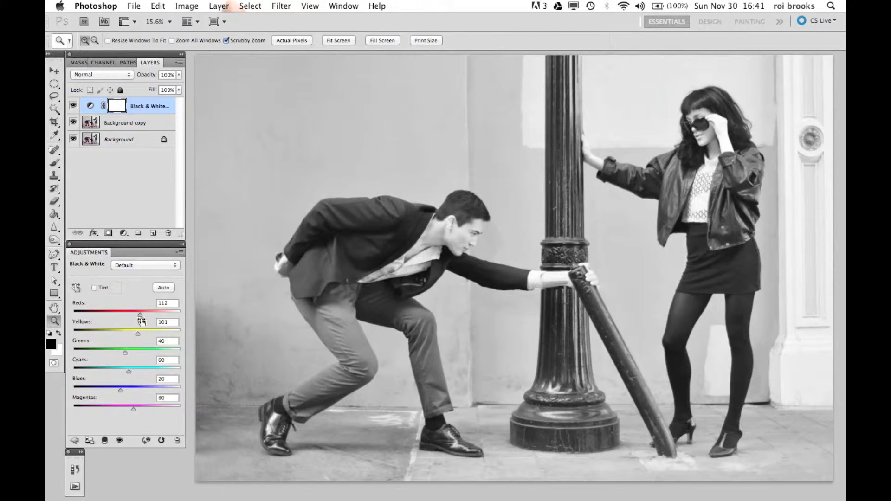
pyautogui.moveTo(141, 315); pyautogui.dragTo(143, 315)
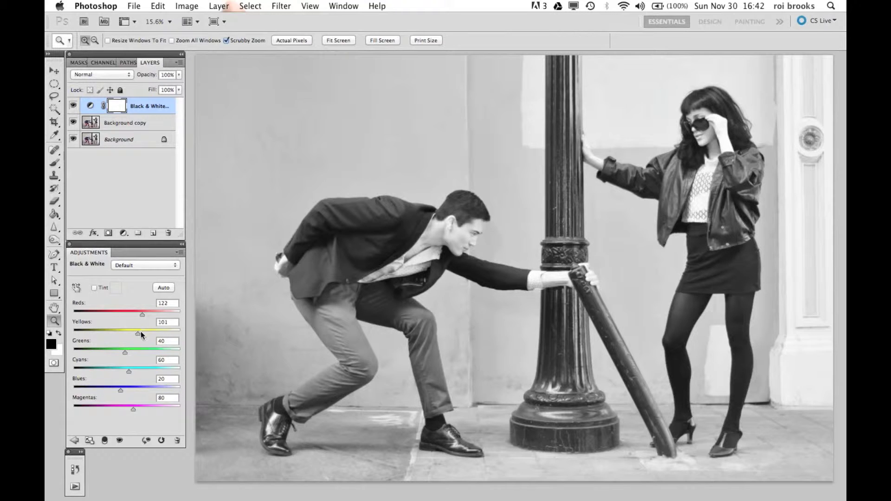
pyautogui.moveTo(126, 344)
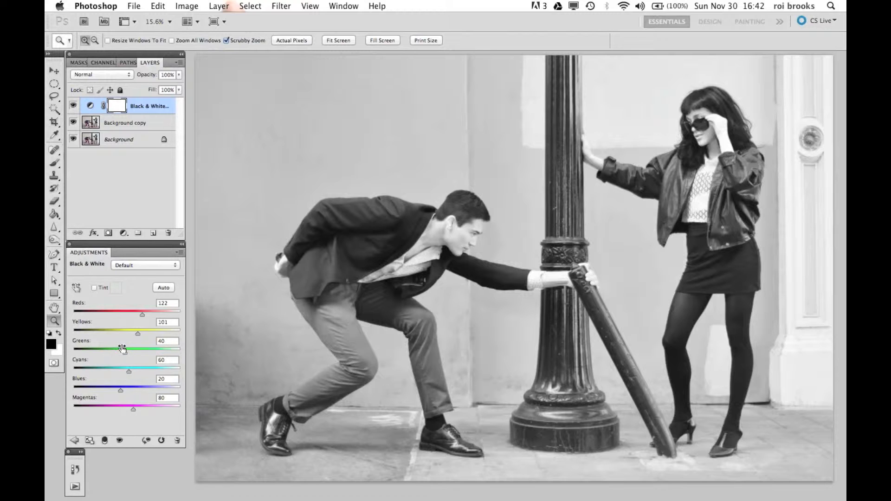
pyautogui.moveTo(129, 374)
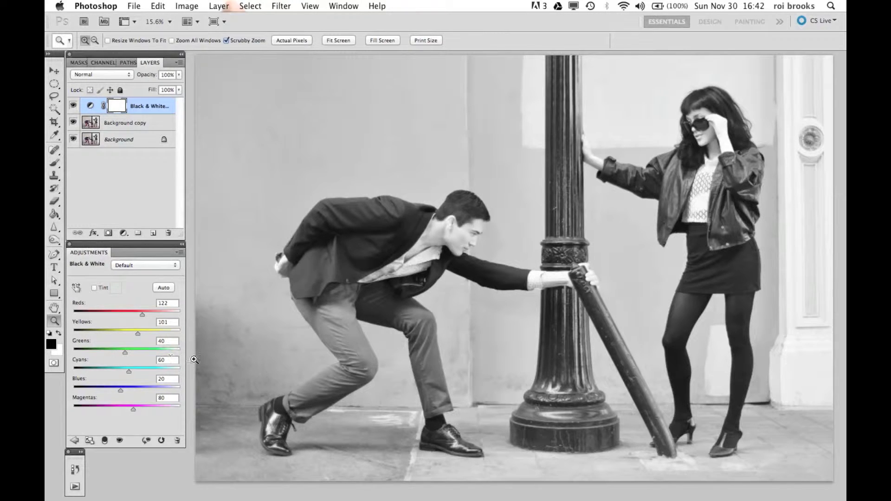
# - Make a first pass on Cyans and Blues, and lighten Magentas to 127
pyautogui.moveTo(139, 368); pyautogui.dragTo(125, 368)
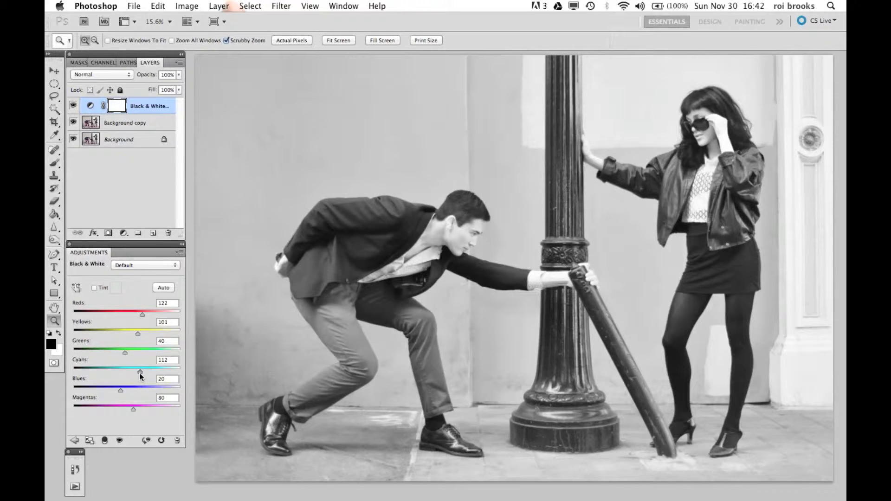
pyautogui.moveTo(141, 388); pyautogui.dragTo(113, 388)
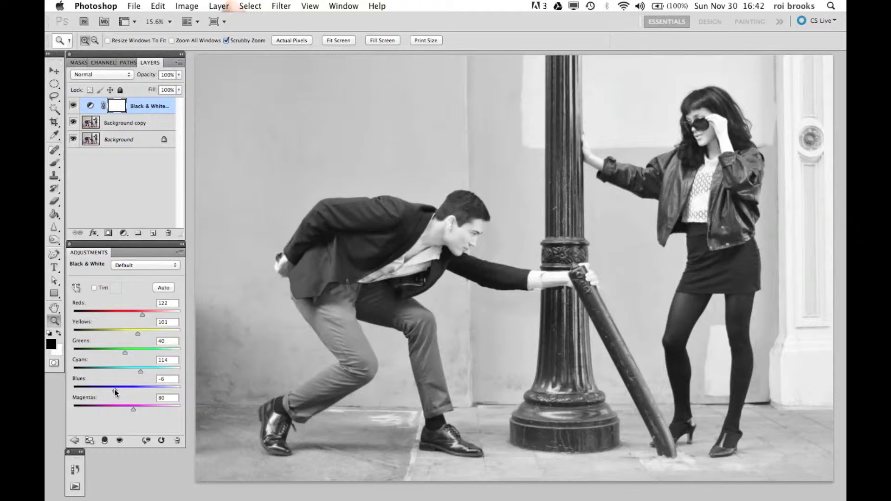
pyautogui.moveTo(140, 369); pyautogui.dragTo(164, 370)
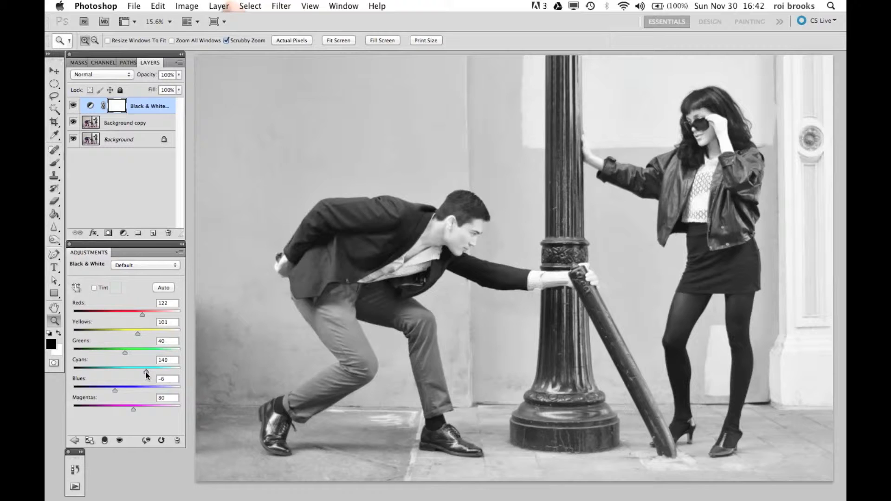
pyautogui.moveTo(147, 375); pyautogui.dragTo(141, 375)
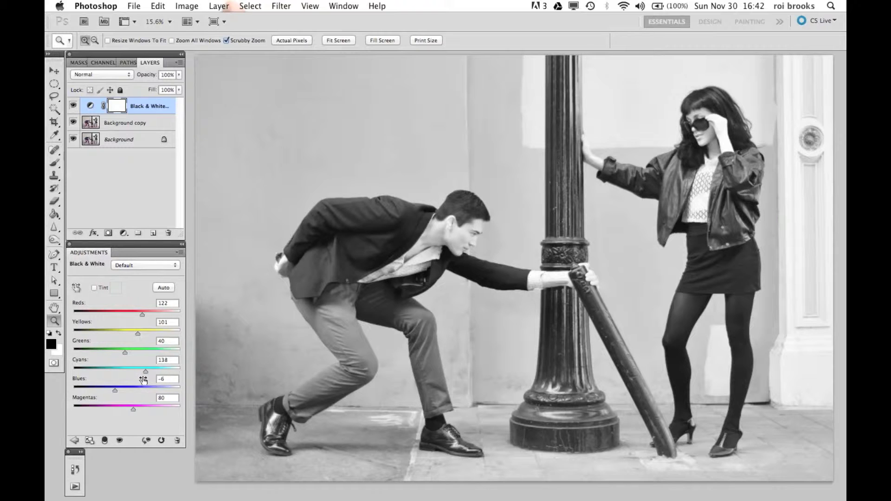
pyautogui.moveTo(144, 370); pyautogui.dragTo(147, 371)
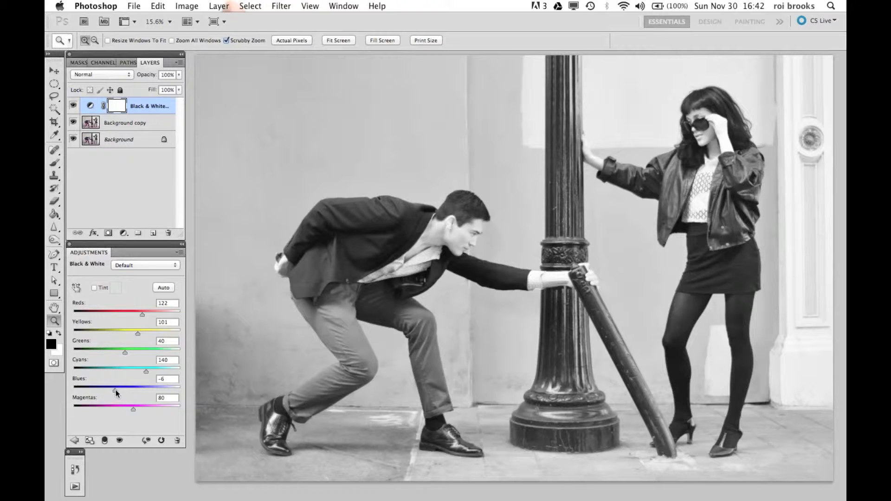
pyautogui.moveTo(132, 410); pyautogui.dragTo(132, 409)
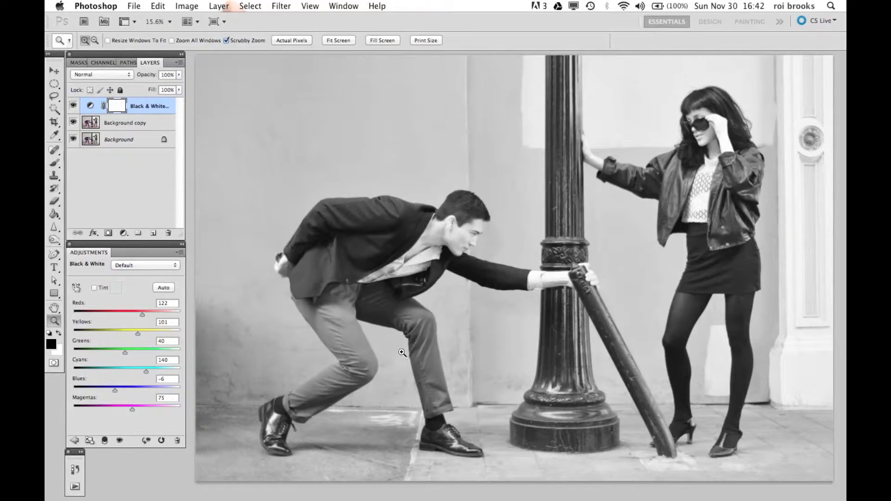
pyautogui.moveTo(131, 409); pyautogui.dragTo(143, 411)
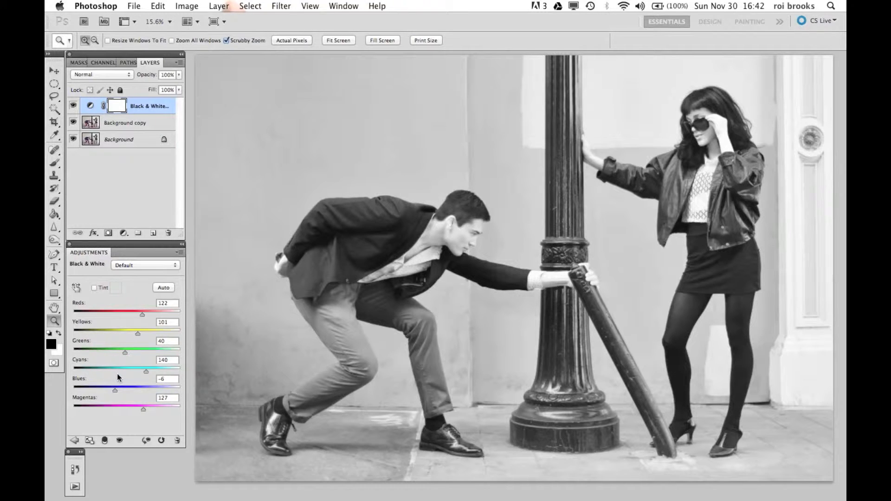
pyautogui.moveTo(145, 386)
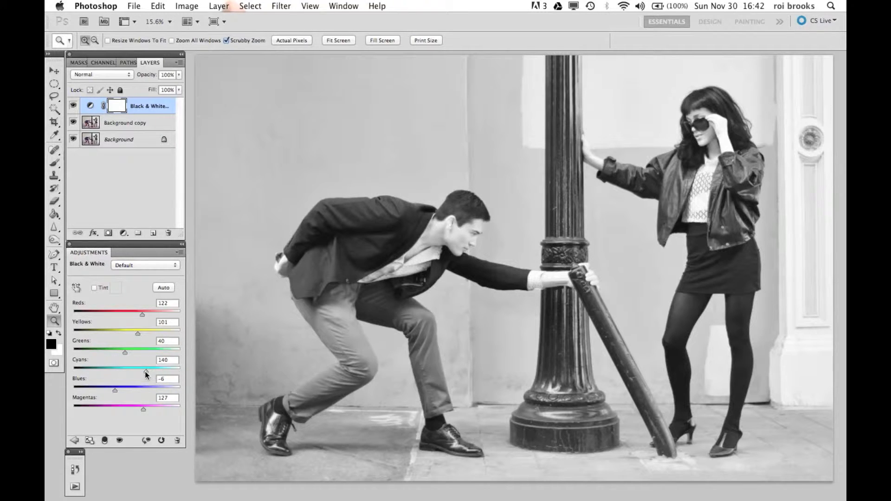
# - Fine-tune Cyans to 125 and Blues to 17 in the black-and-white mix
pyautogui.moveTo(150, 368); pyautogui.dragTo(144, 368)
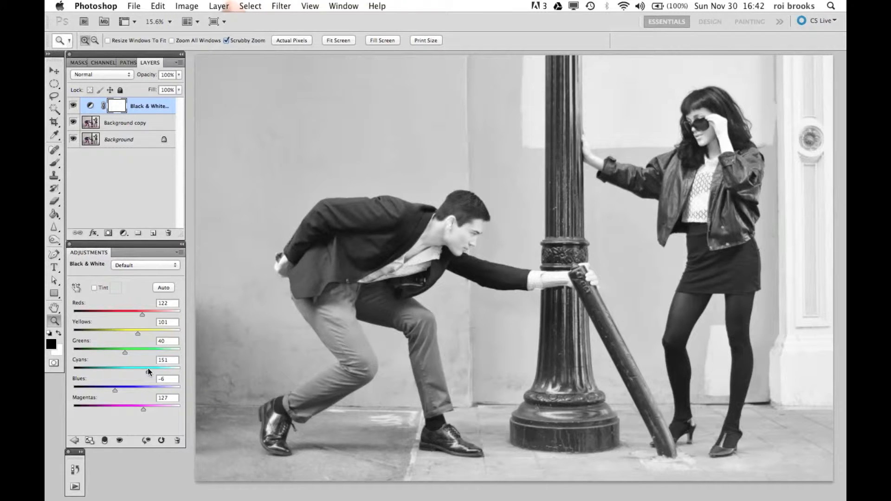
pyautogui.moveTo(149, 367); pyautogui.dragTo(146, 368)
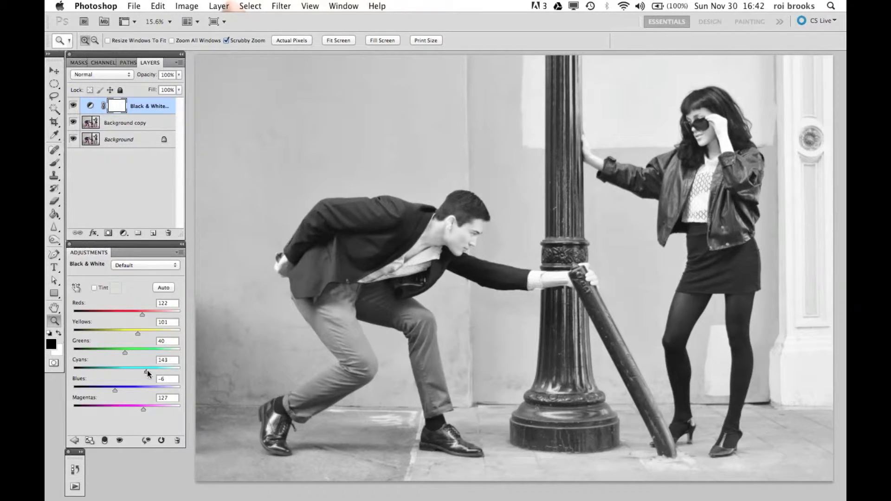
pyautogui.moveTo(147, 370); pyautogui.dragTo(168, 370)
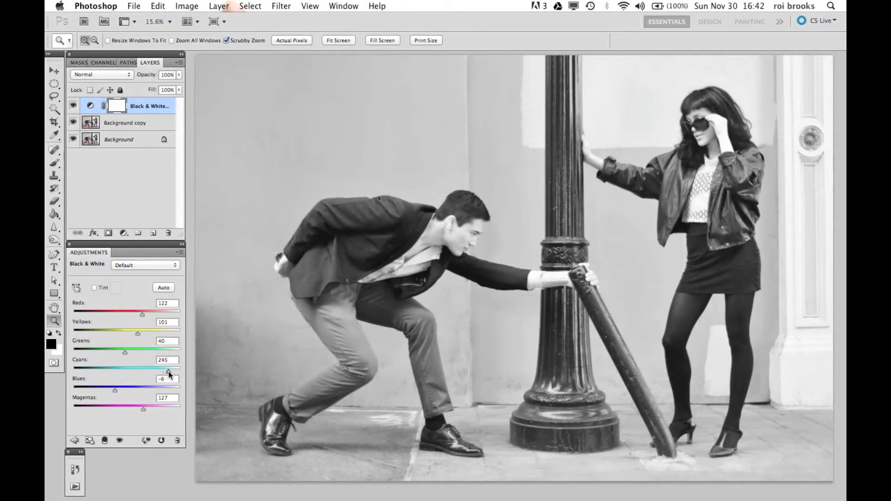
pyautogui.moveTo(168, 373); pyautogui.dragTo(145, 373)
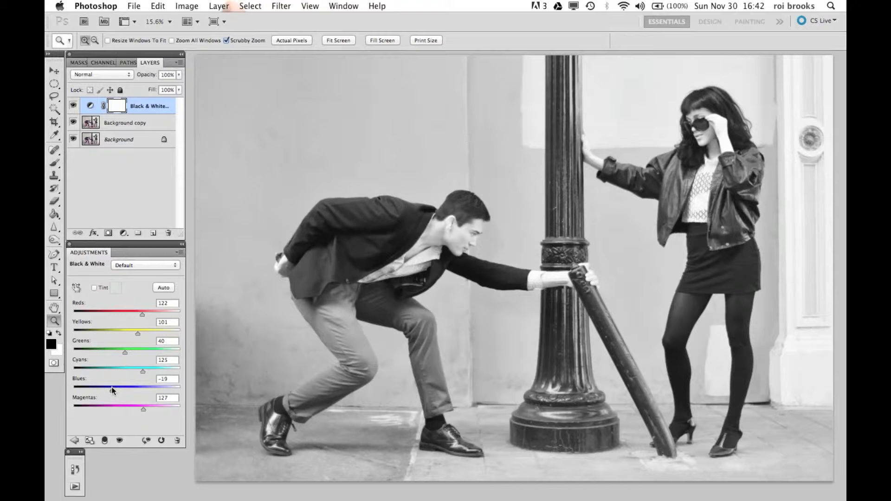
pyautogui.moveTo(98, 392); pyautogui.dragTo(117, 392)
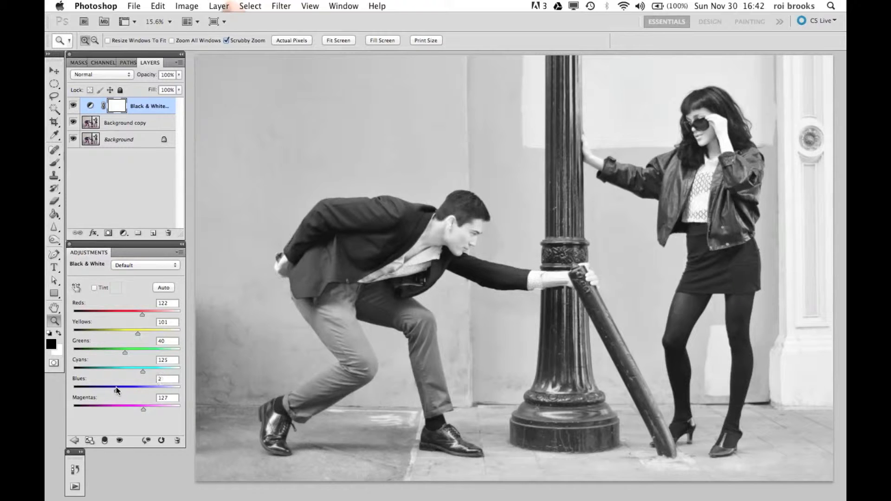
pyautogui.moveTo(105, 389); pyautogui.dragTo(120, 388)
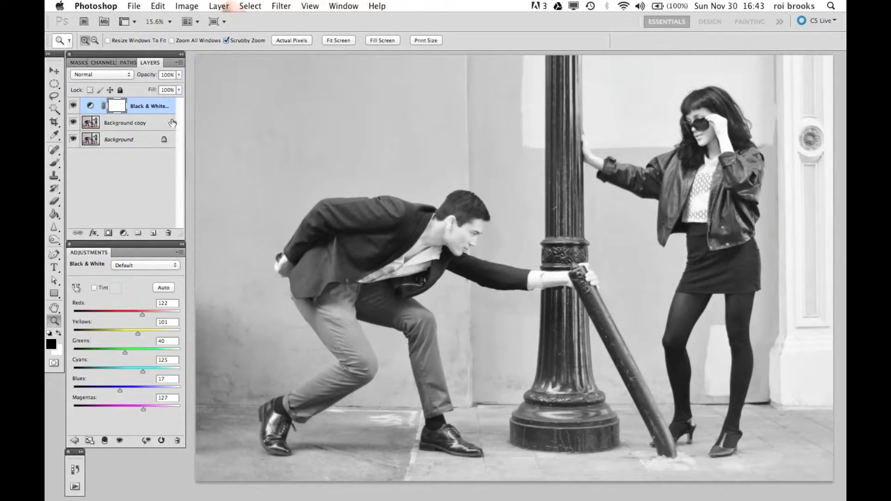
pyautogui.click(107, 232)
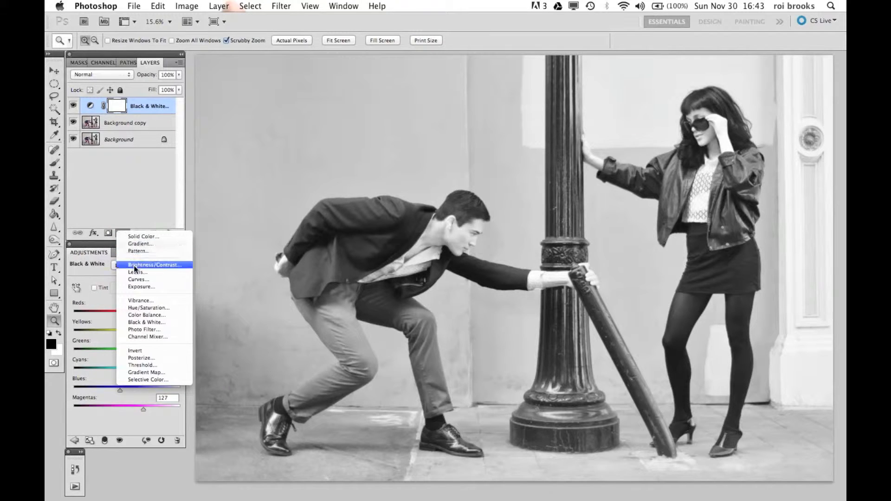
# - Add a Levels adjustment layer with black input 4 and white input 247
pyautogui.click(137, 272)
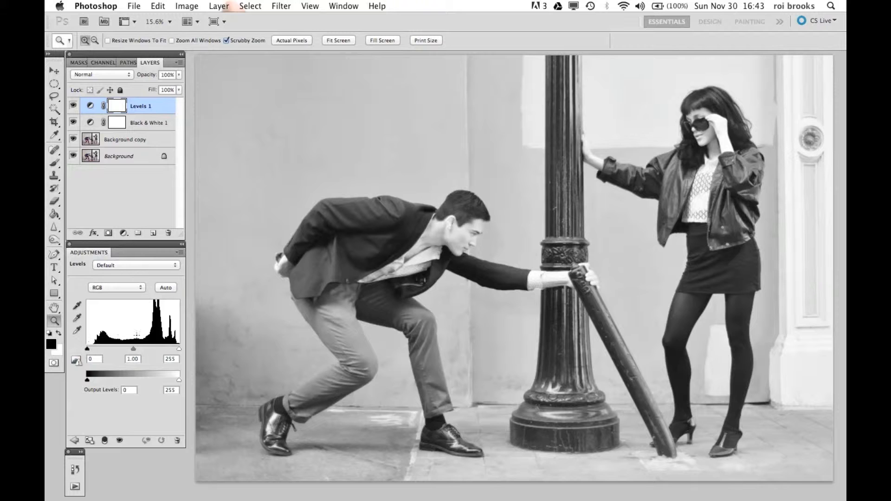
pyautogui.moveTo(179, 348); pyautogui.dragTo(176, 349)
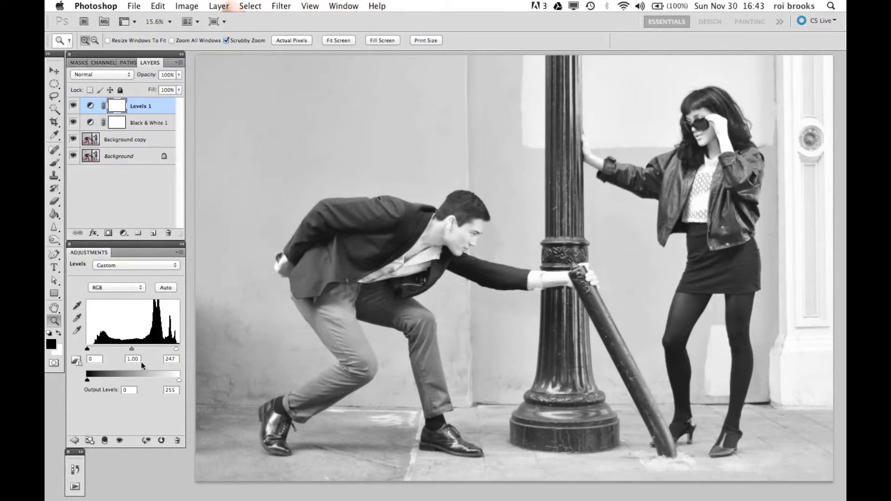
pyautogui.moveTo(87, 349); pyautogui.dragTo(87, 348)
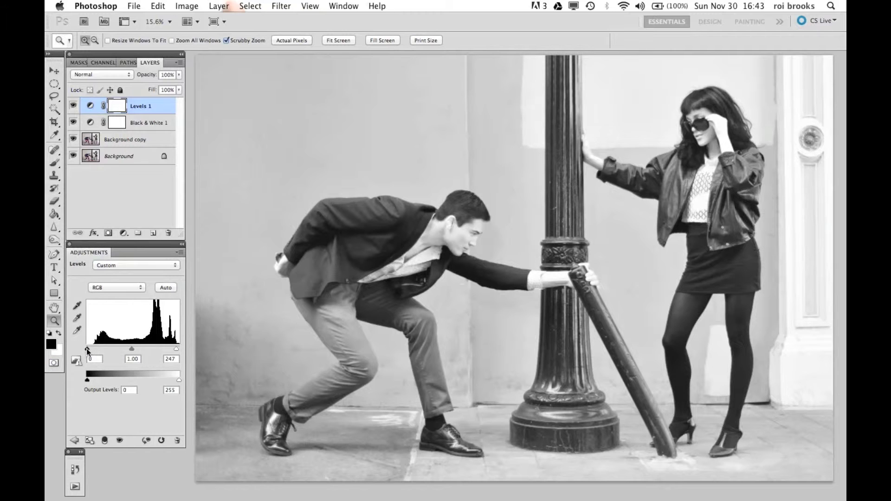
pyautogui.moveTo(86, 349); pyautogui.dragTo(89, 349)
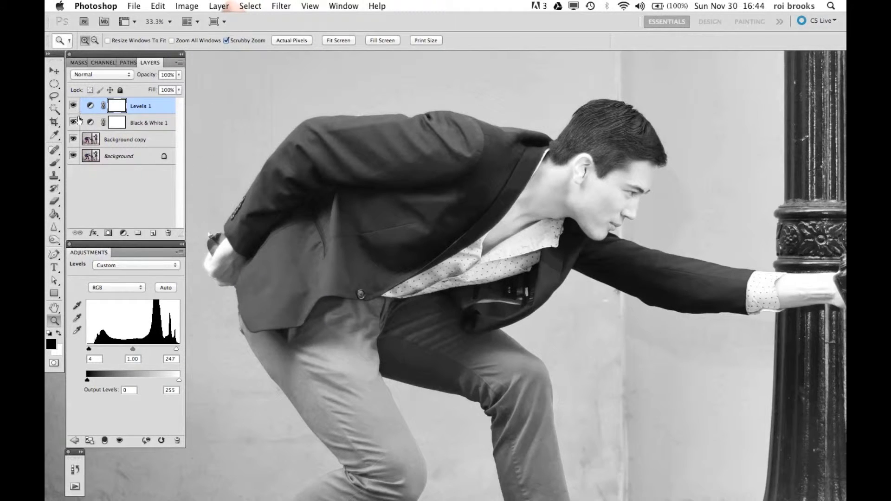
# - Toggle the Black & White 1 layer off and on three times, leaving it visible
pyautogui.click(73, 122)
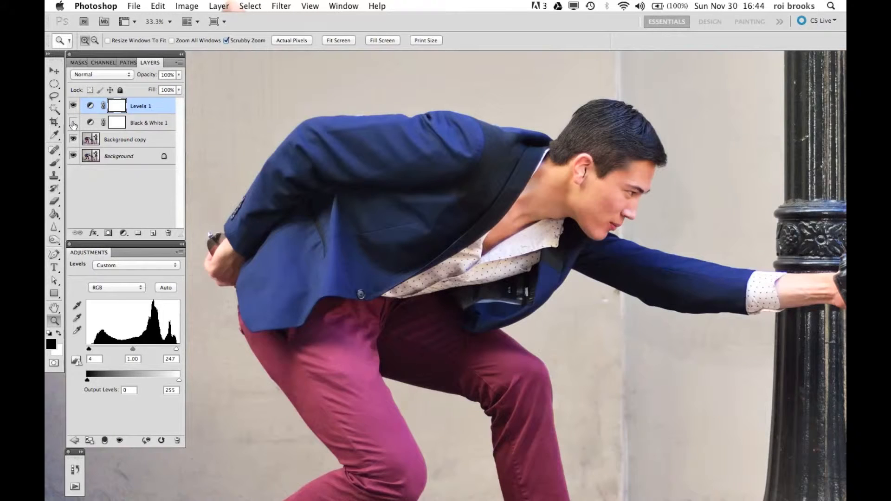
pyautogui.click(73, 122)
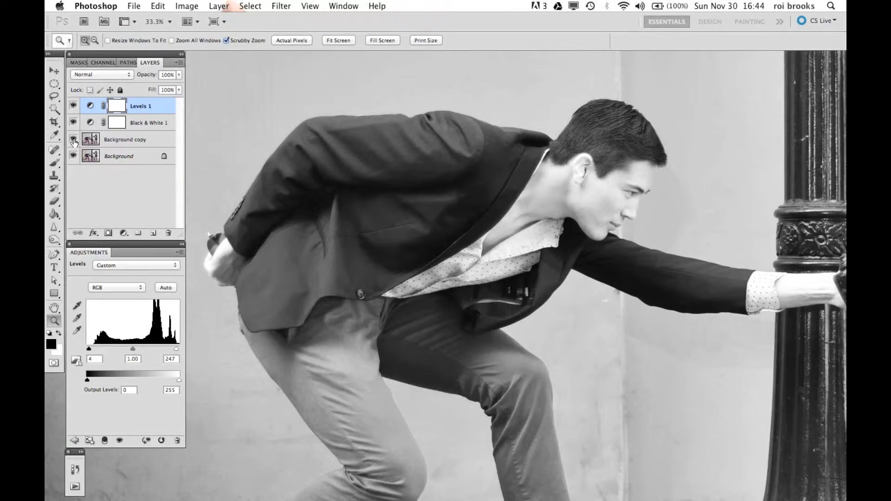
pyautogui.click(74, 122)
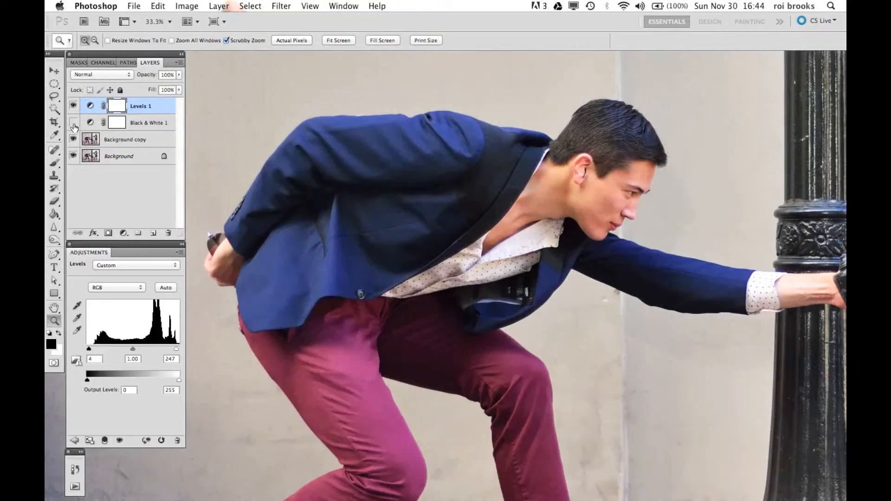
pyautogui.click(73, 123)
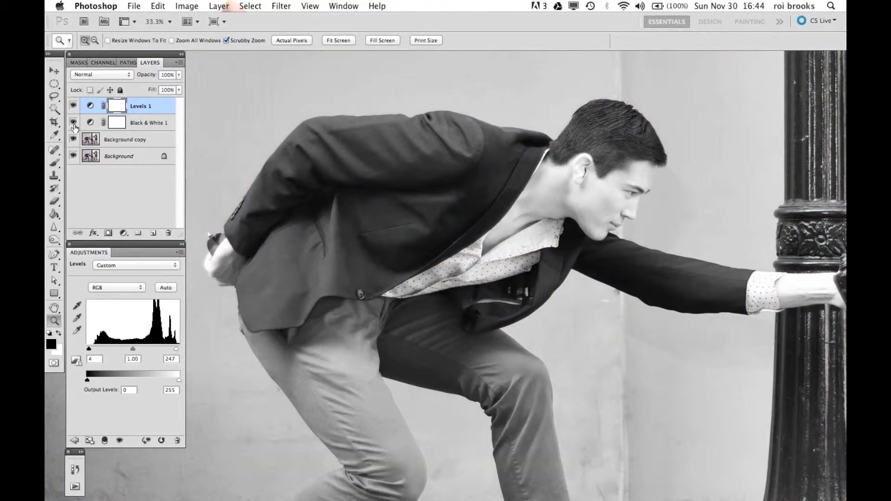
pyautogui.click(74, 123)
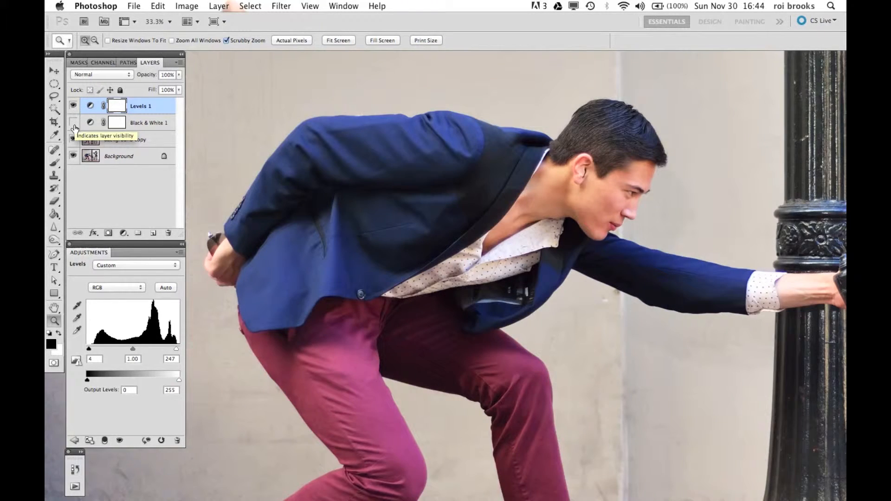
pyautogui.click(73, 123)
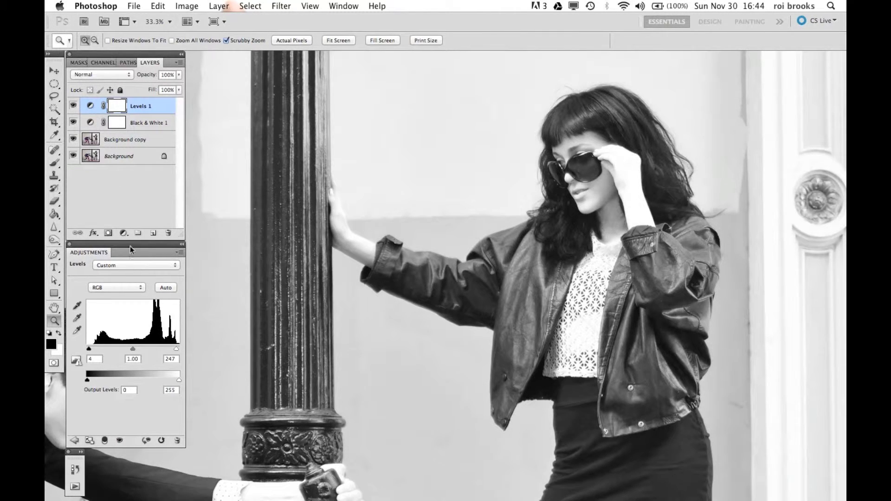
pyautogui.click(54, 162)
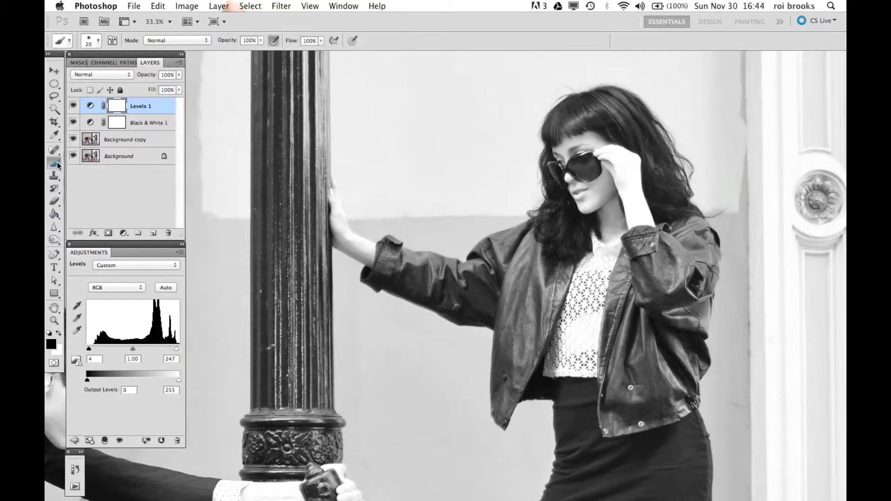
# - Ready a larger brush in preparation for burning the shadows
pyautogui.click(53, 163)
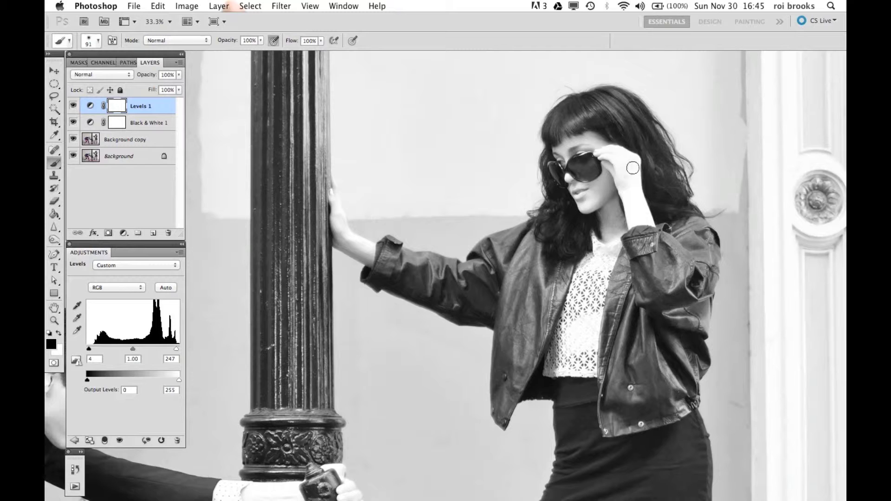
pyautogui.moveTo(643, 218)
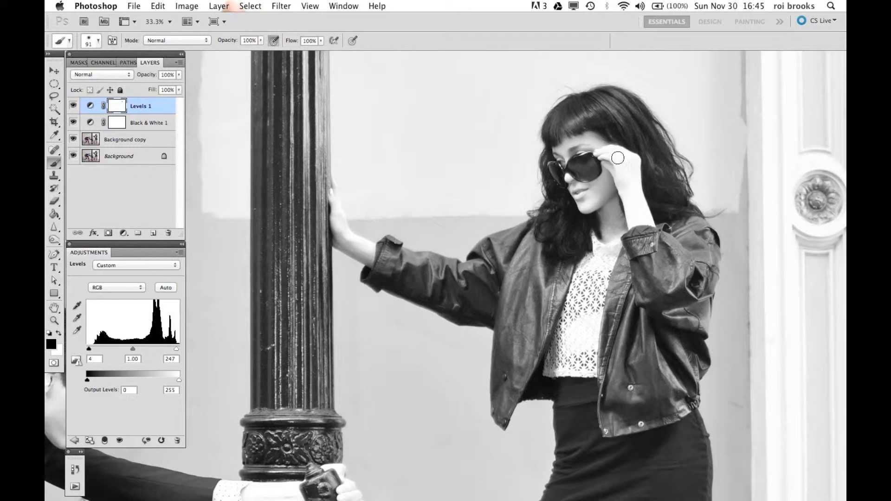
pyautogui.moveTo(635, 173)
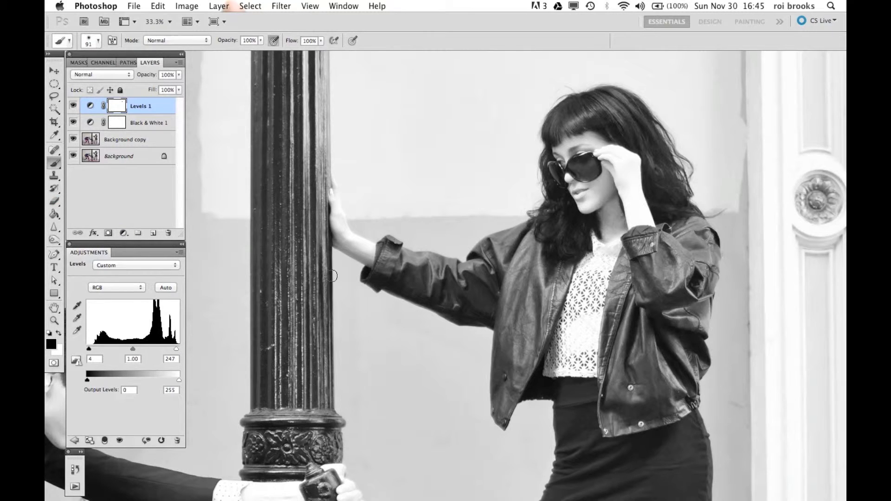
pyautogui.moveTo(591, 326)
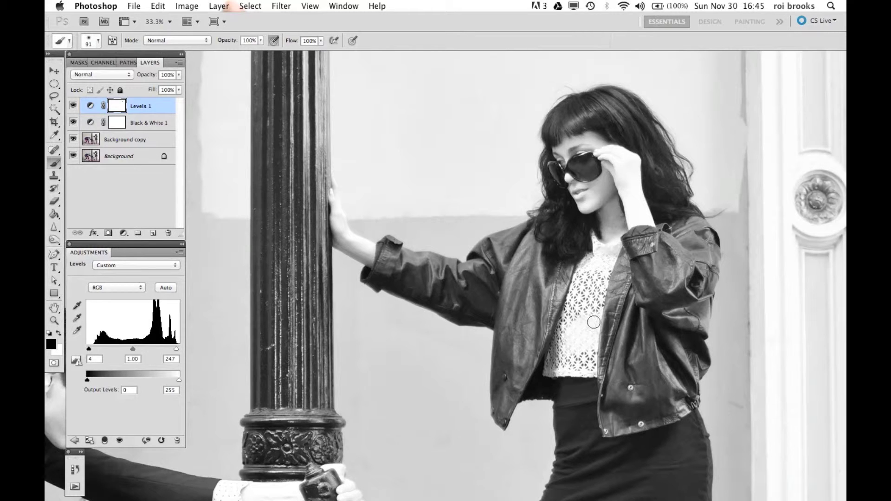
pyautogui.moveTo(617, 240)
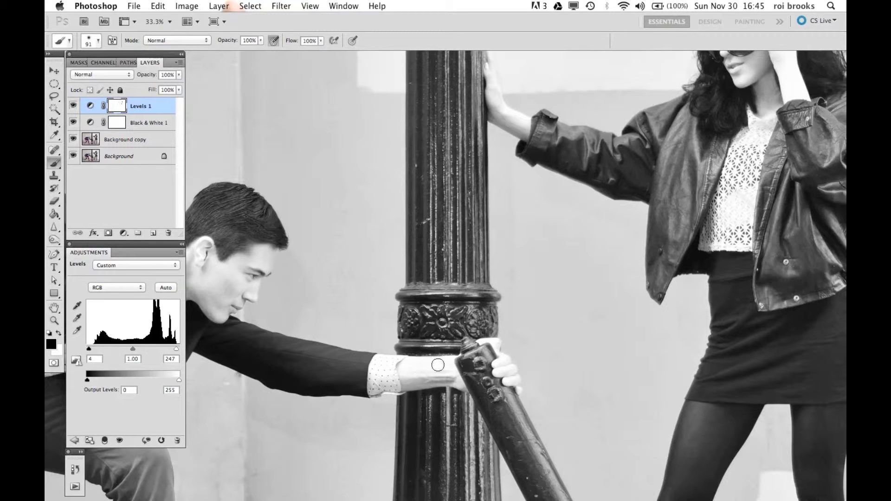
pyautogui.moveTo(446, 376)
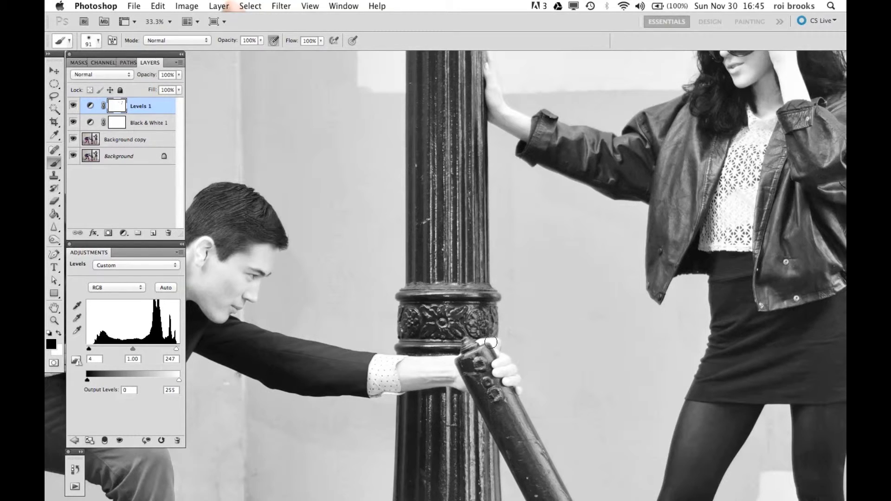
pyautogui.moveTo(511, 394)
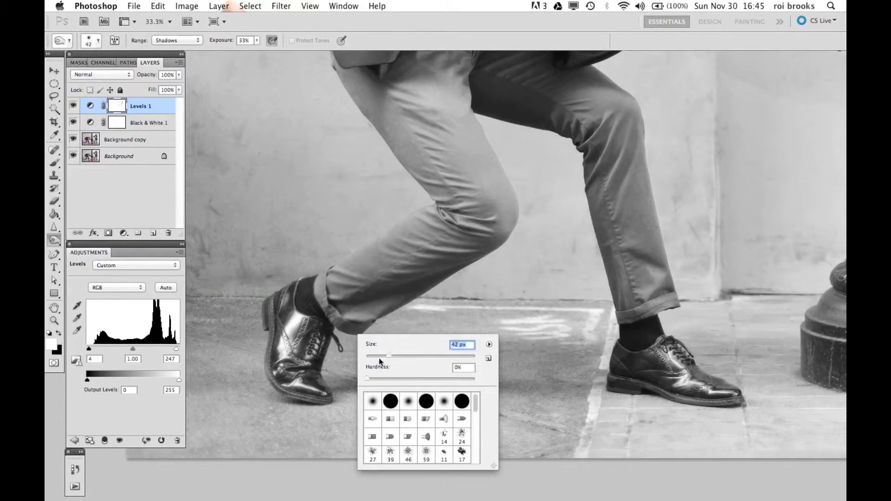
# - Set the burn brush size to 76 px and close the brush settings
pyautogui.moveTo(388, 355); pyautogui.dragTo(407, 355)
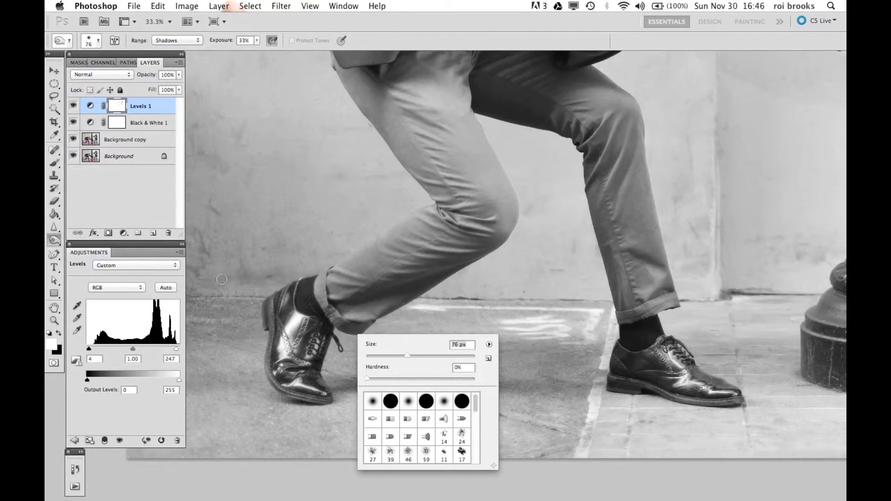
pyautogui.click(125, 139)
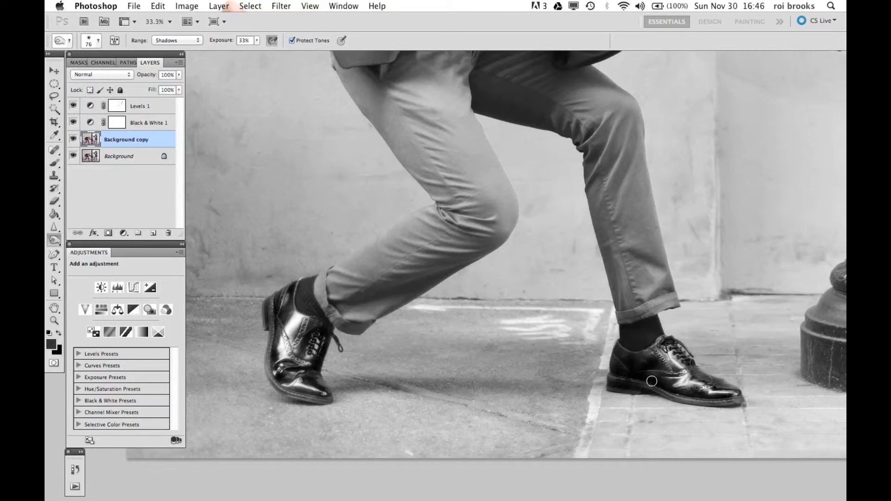
pyautogui.moveTo(730, 271)
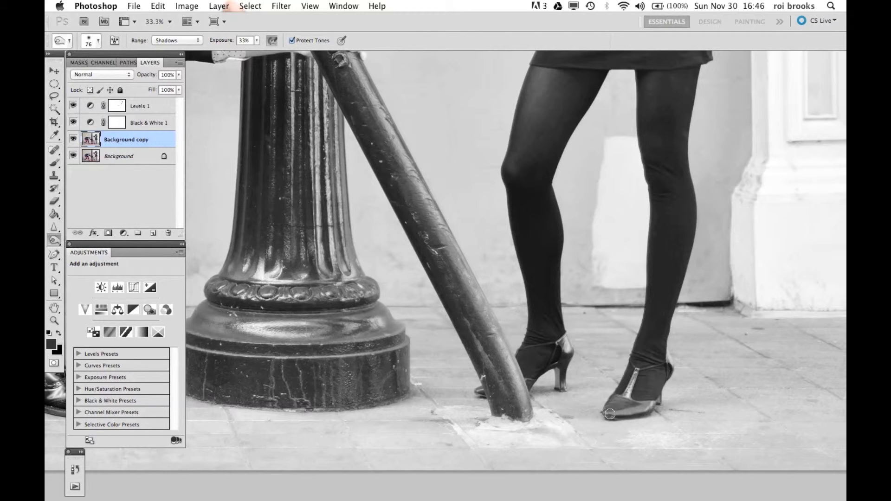
pyautogui.moveTo(640, 421)
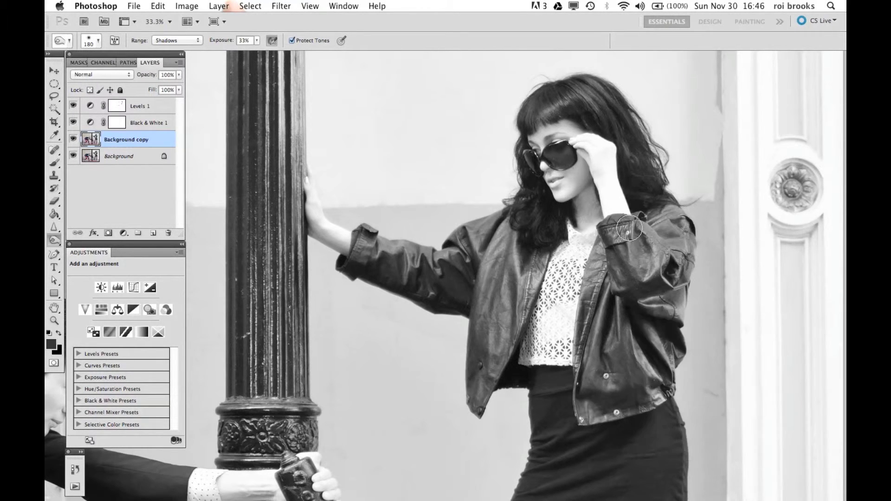
# - Burn the shadows on the woman's leather jacket with the 180 px brush
pyautogui.moveTo(630, 229); pyautogui.dragTo(640, 294)
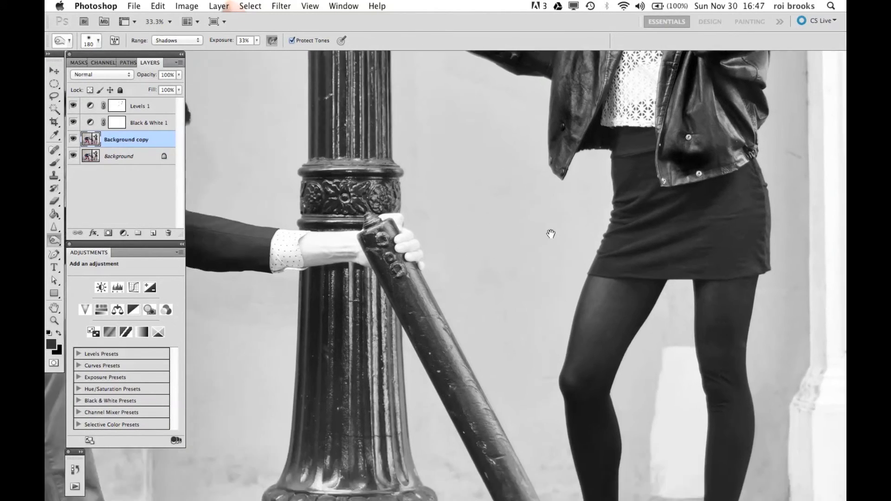
pyautogui.scroll(-3)
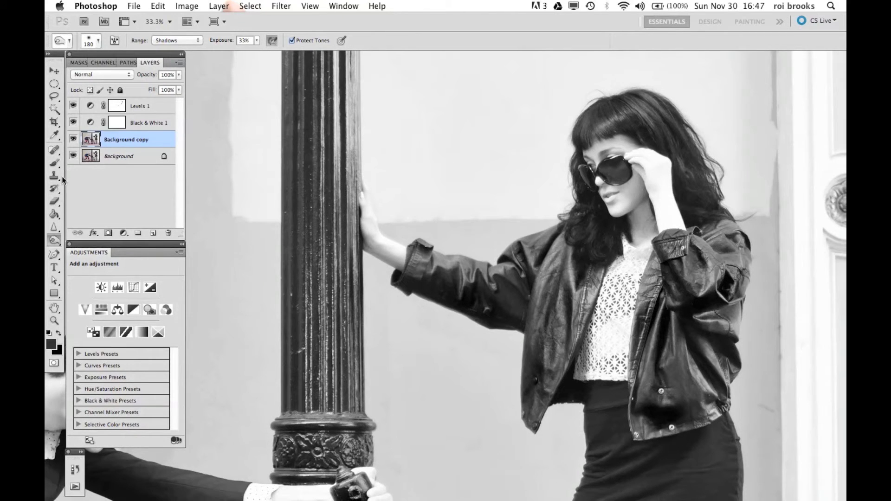
# - Switch from the Burn tool to the Dodge tool to lighten highlights
pyautogui.click(54, 240)
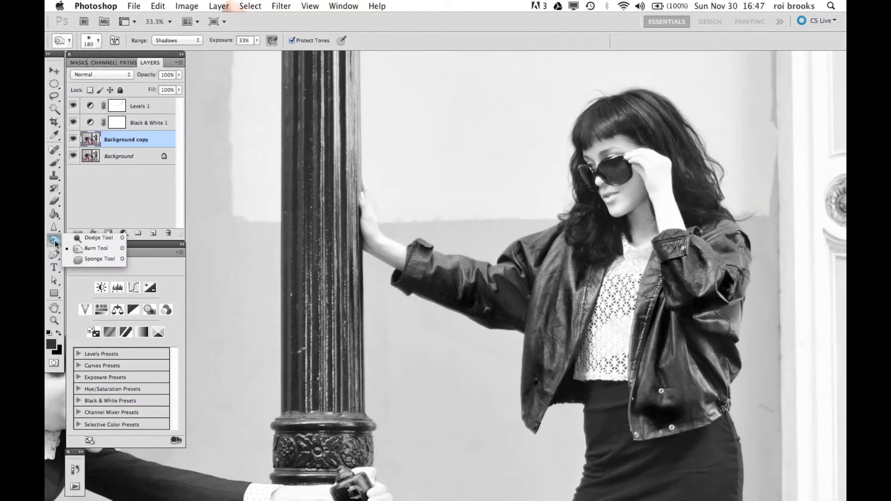
pyautogui.click(94, 238)
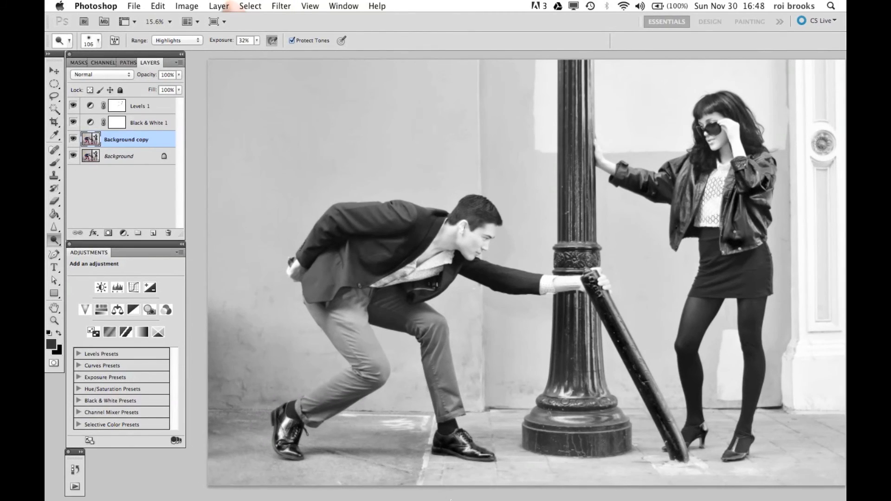
pyautogui.click(213, 22)
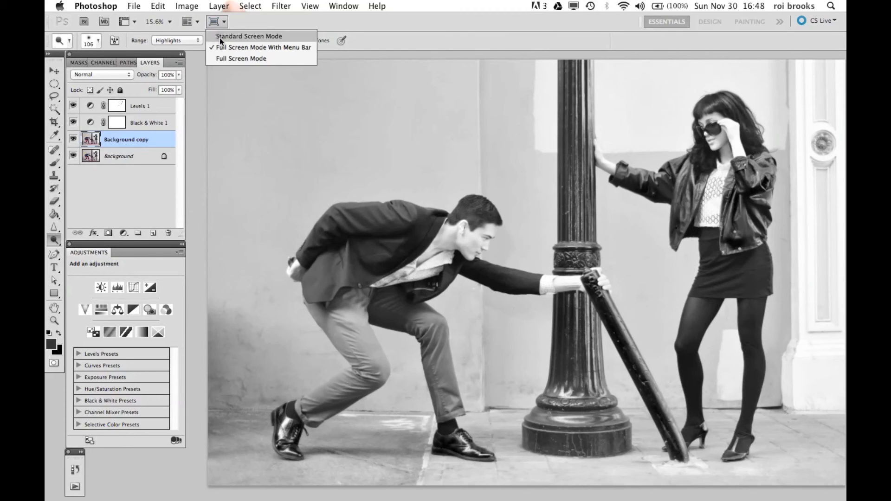